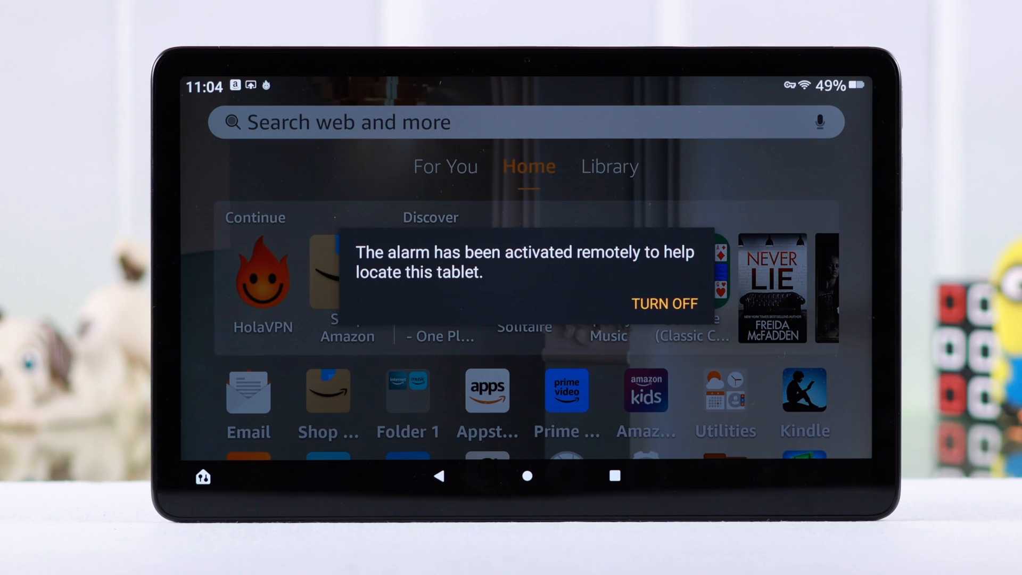
# Turn on Find Your Tablet in the Device Options settings.
pyautogui.click(664, 304)
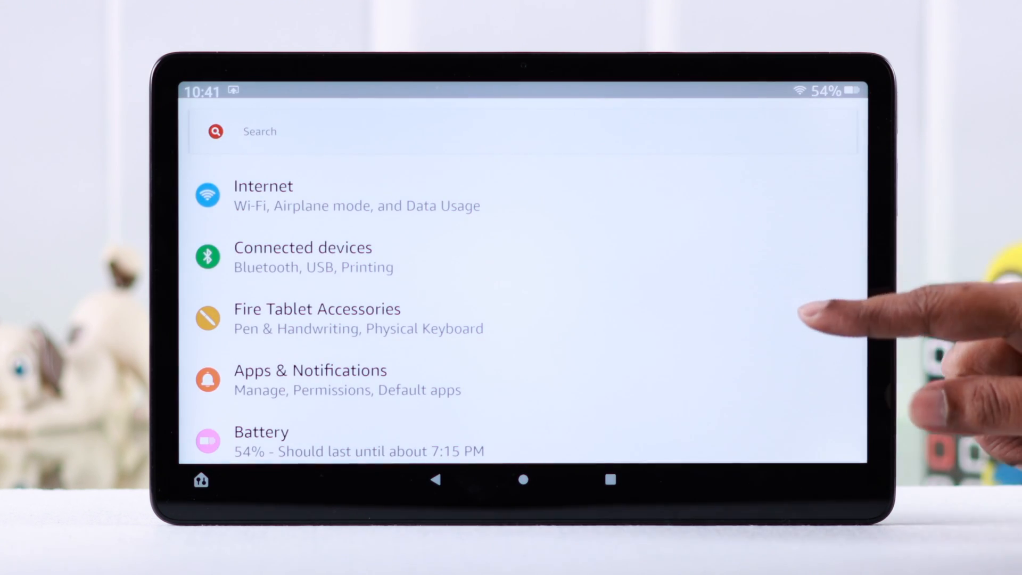
pyautogui.scroll(-3)
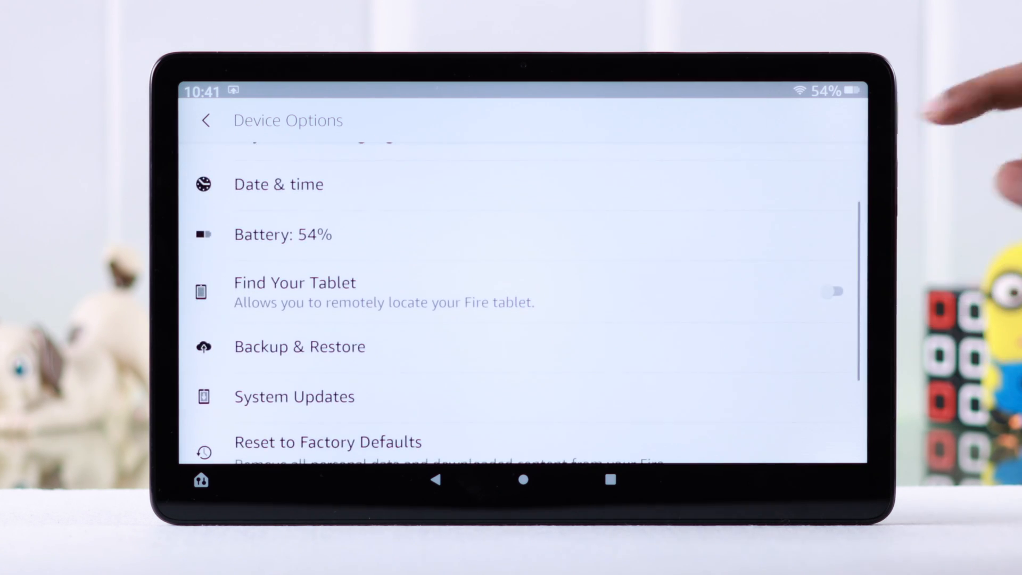
pyautogui.click(832, 291)
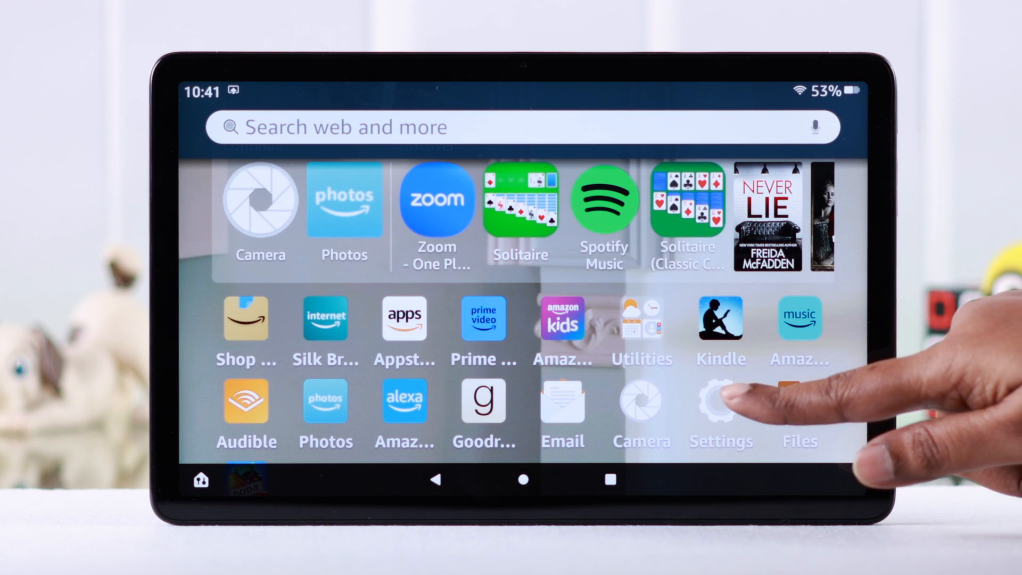
# Turn on Location-Based Services under Security & Privacy.
pyautogui.click(720, 412)
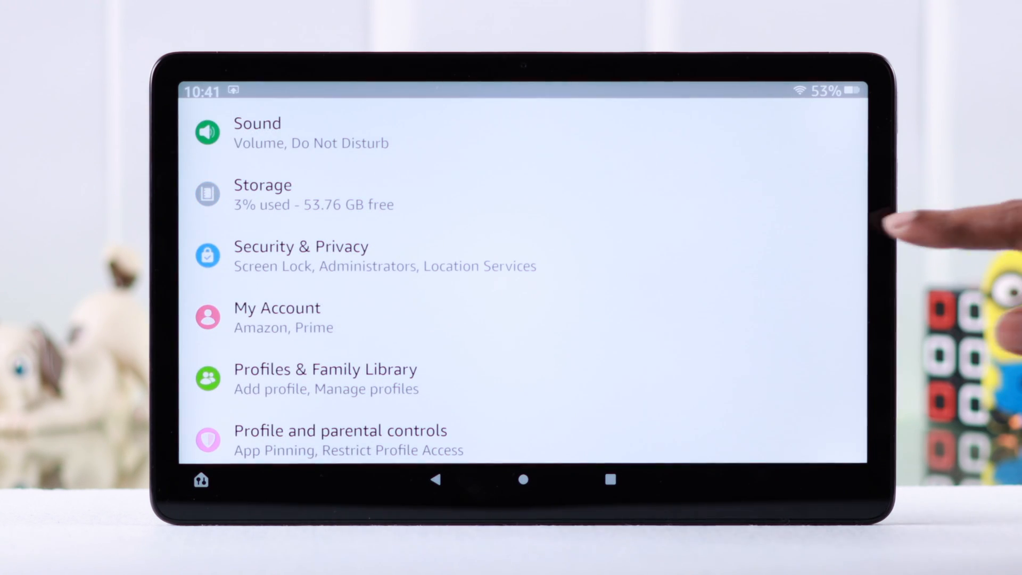
pyautogui.click(300, 256)
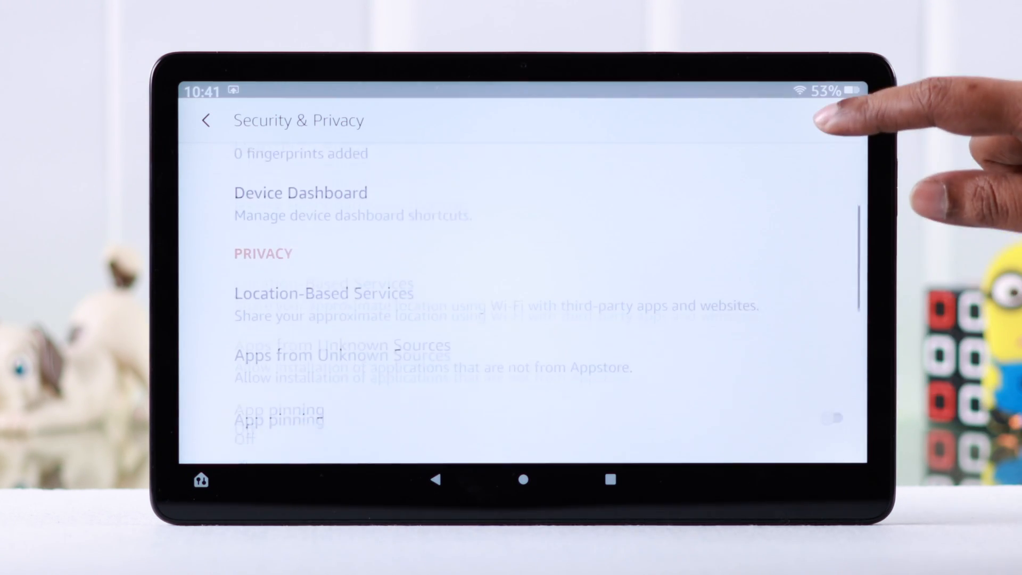
pyautogui.click(323, 292)
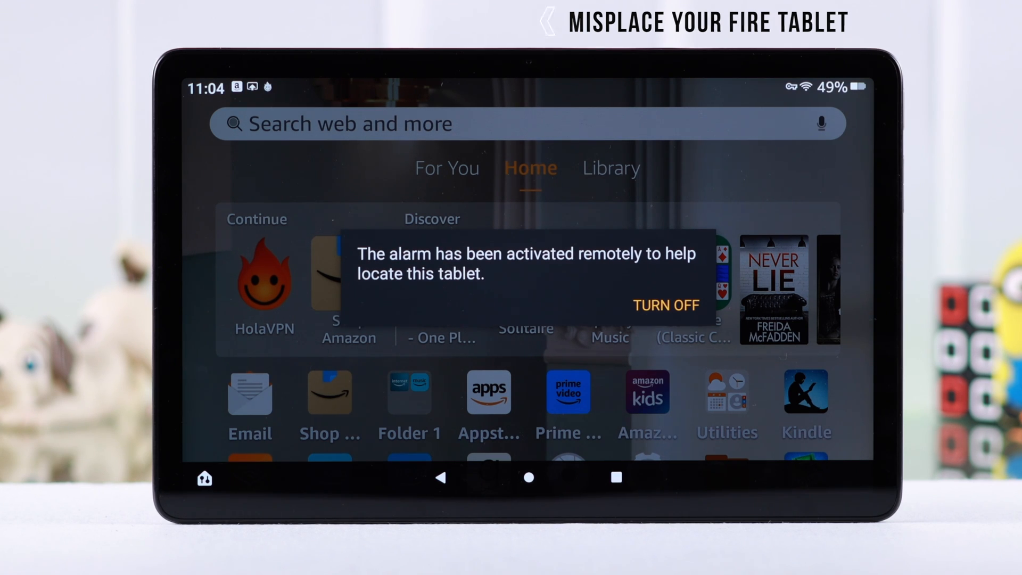
pyautogui.click(665, 305)
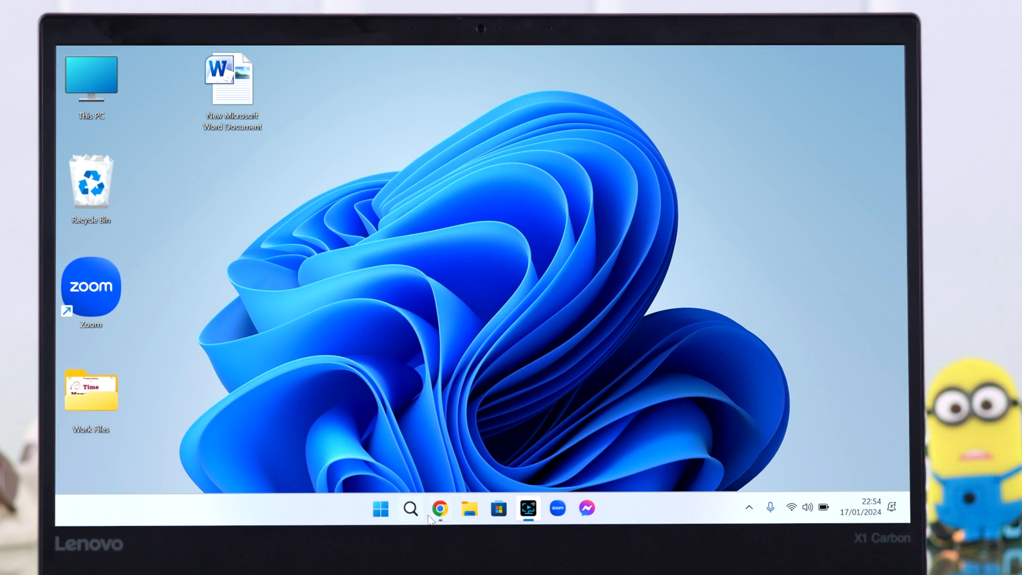
# Sign in to Amazon.com in Chrome and go to the registered Devices list.
pyautogui.click(440, 507)
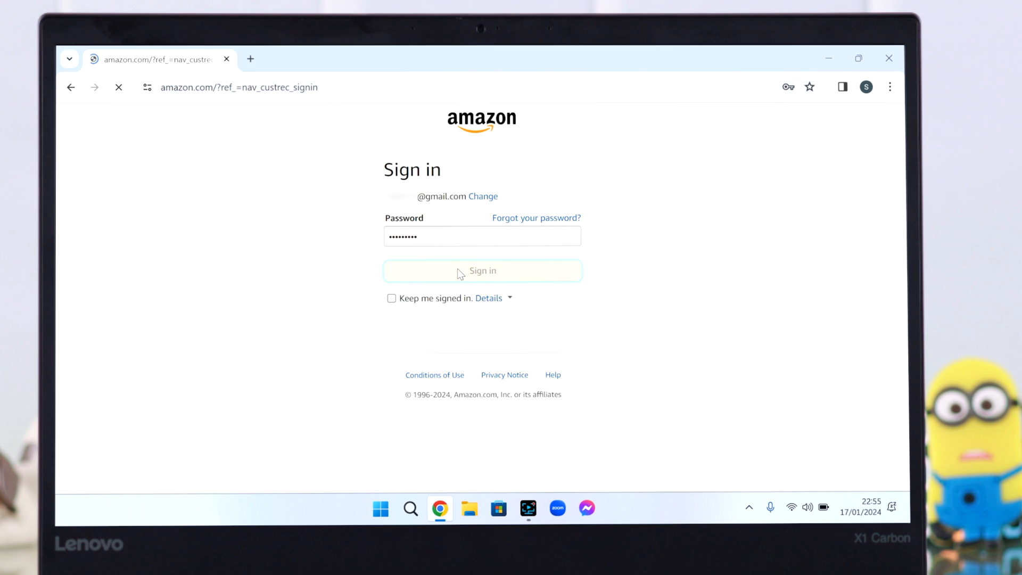
pyautogui.click(481, 270)
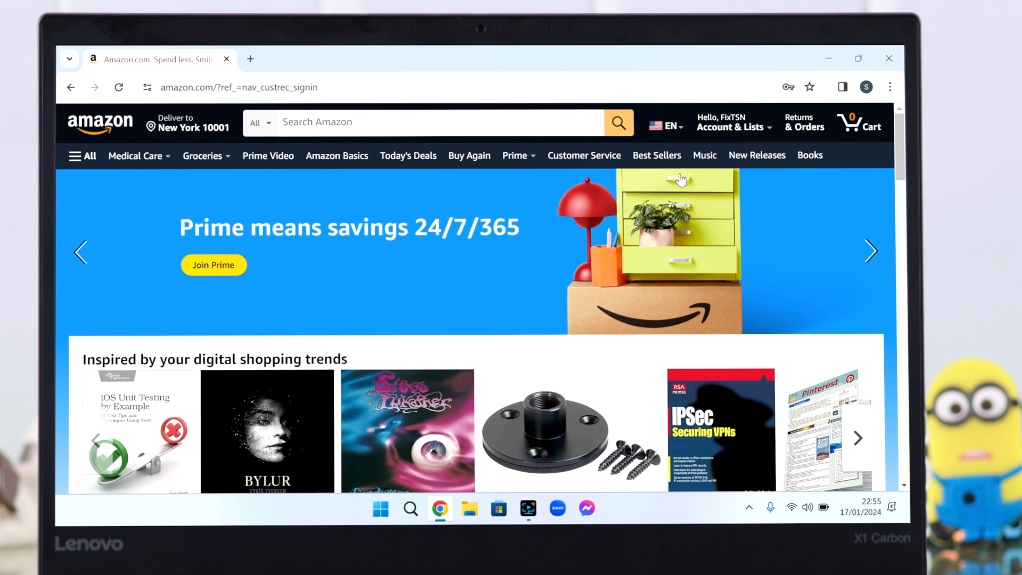
pyautogui.click(730, 126)
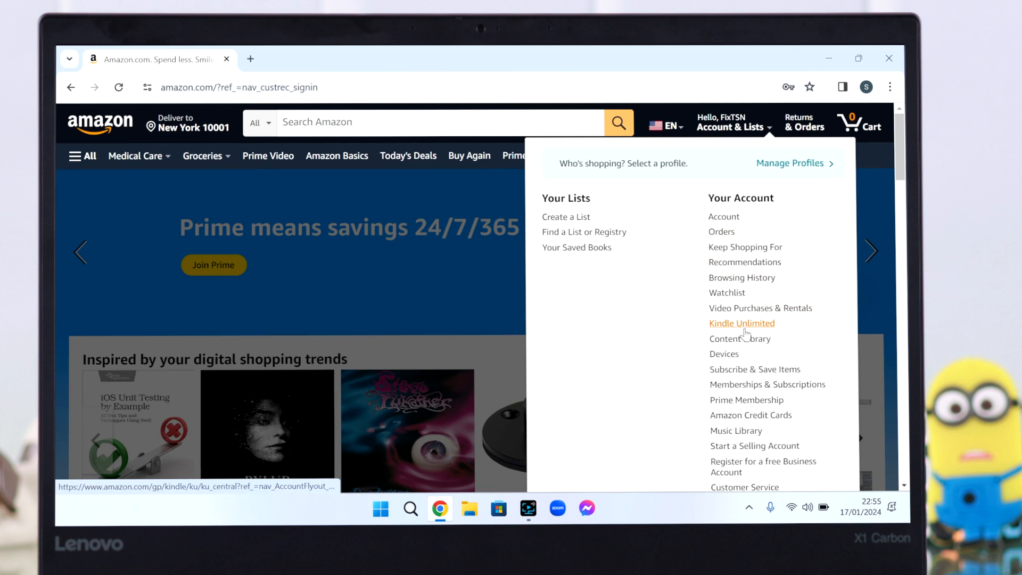
pyautogui.click(724, 353)
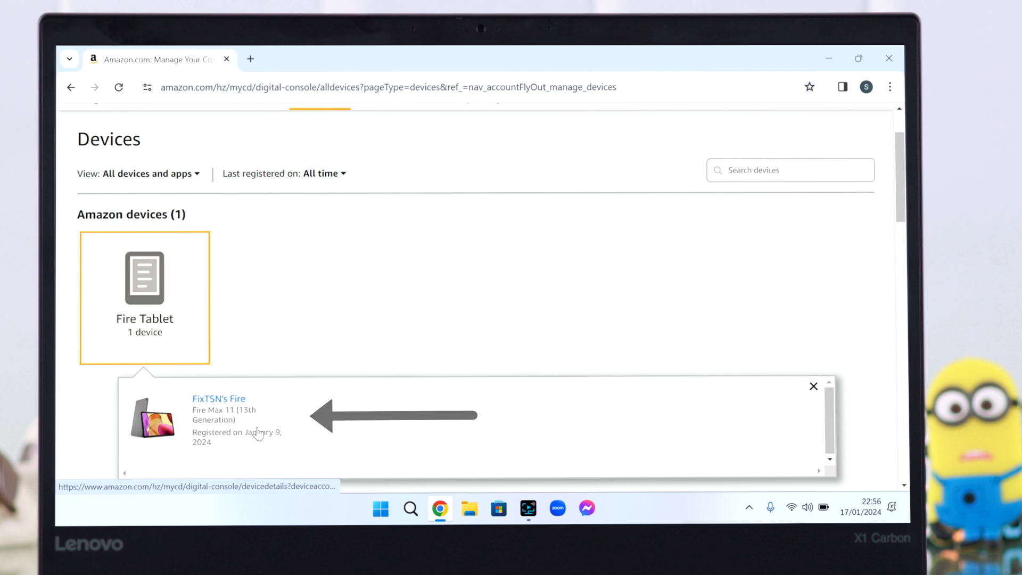
# View FixTSN's Fire Max 11 summary and its location on the Find your tablet map.
pyautogui.click(218, 398)
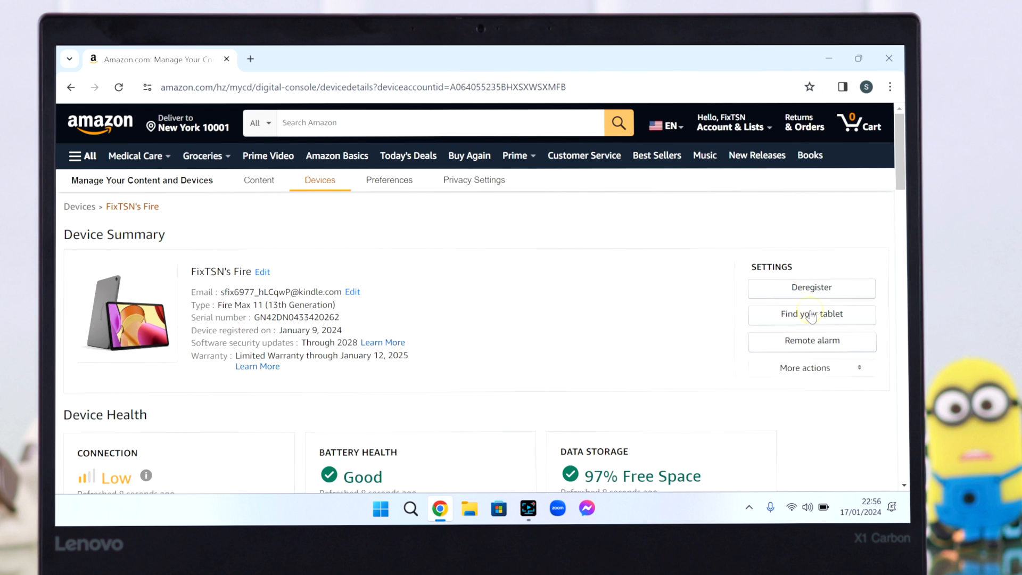
pyautogui.click(811, 314)
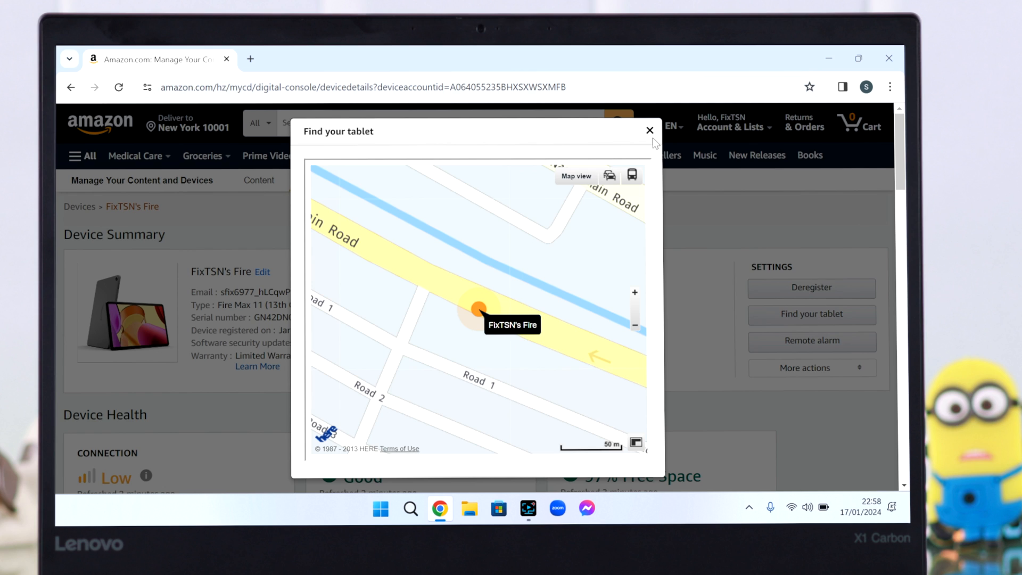
pyautogui.click(649, 129)
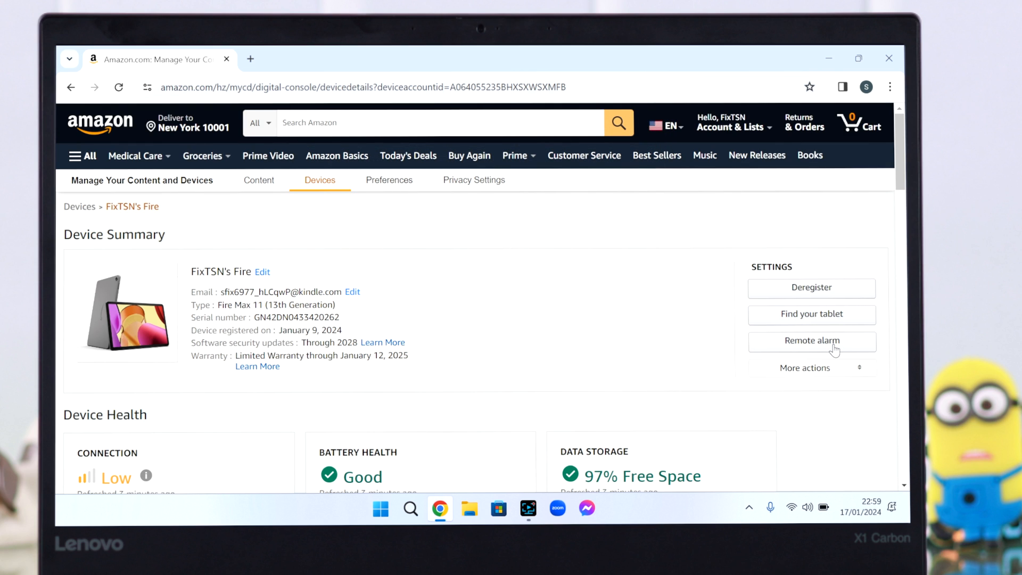
# Start the Remote alarm from Amazon.com, then turn it off on the tablet's notification.
pyautogui.click(811, 341)
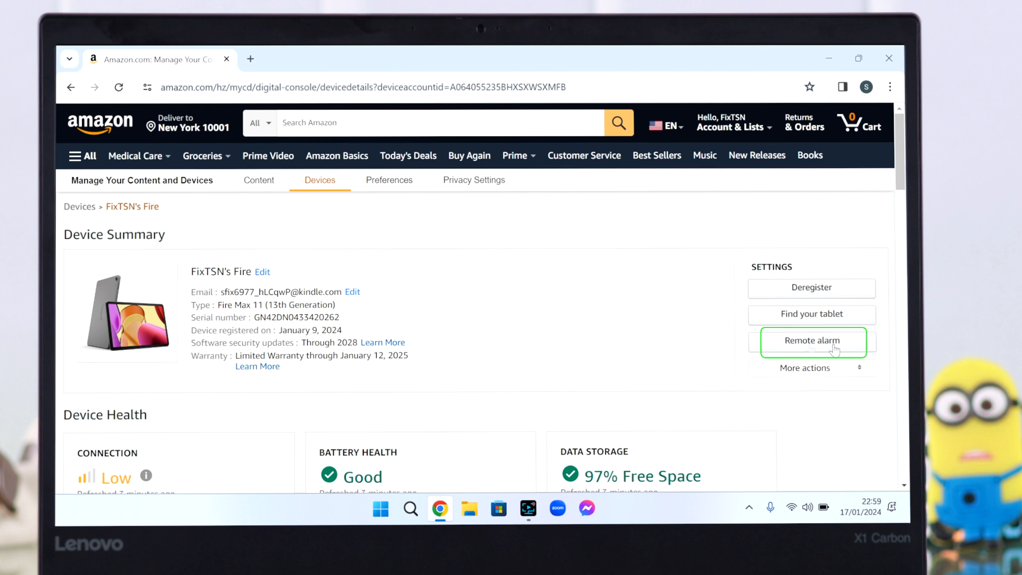
pyautogui.click(811, 340)
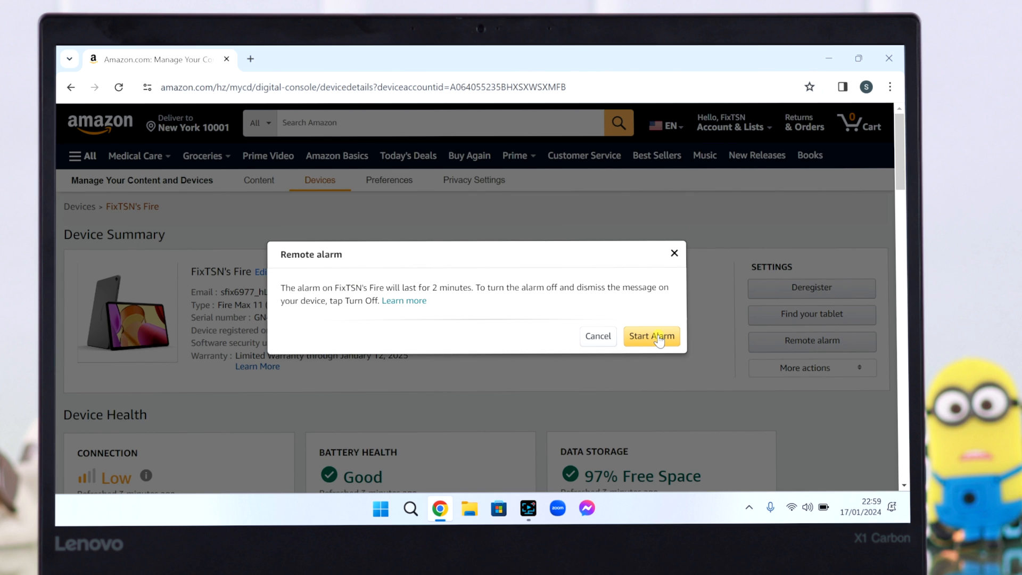
pyautogui.click(650, 336)
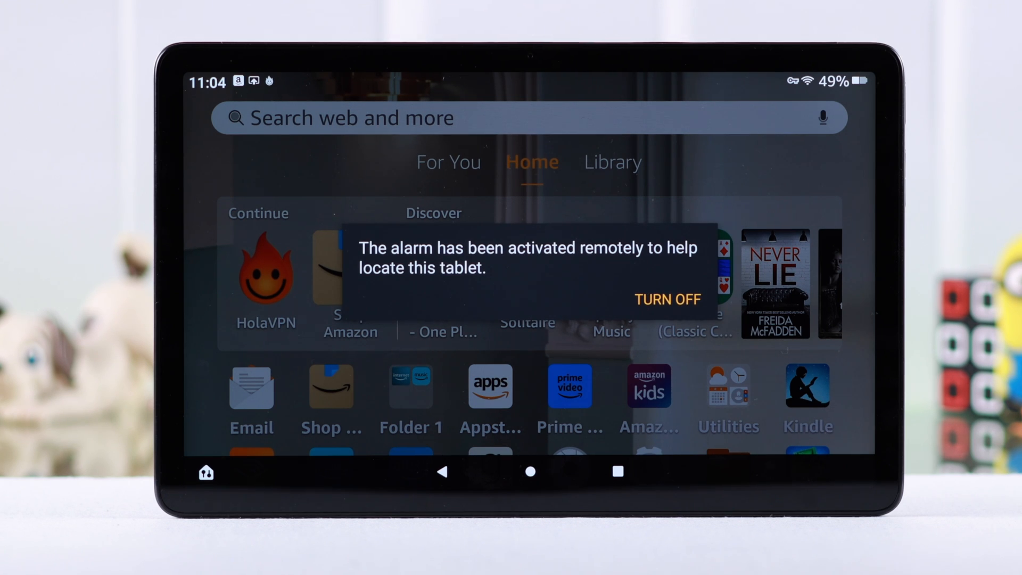
pyautogui.click(666, 299)
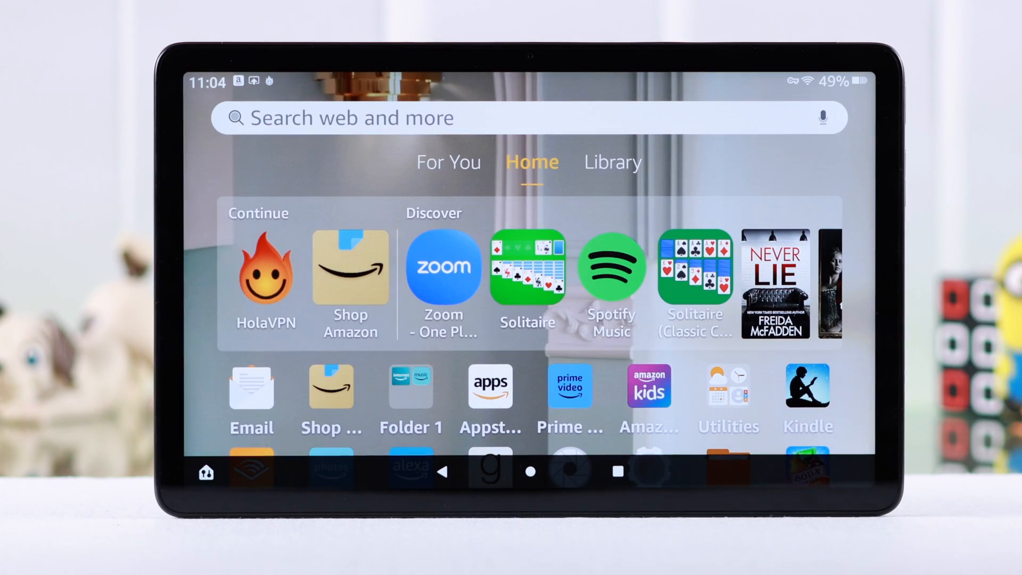